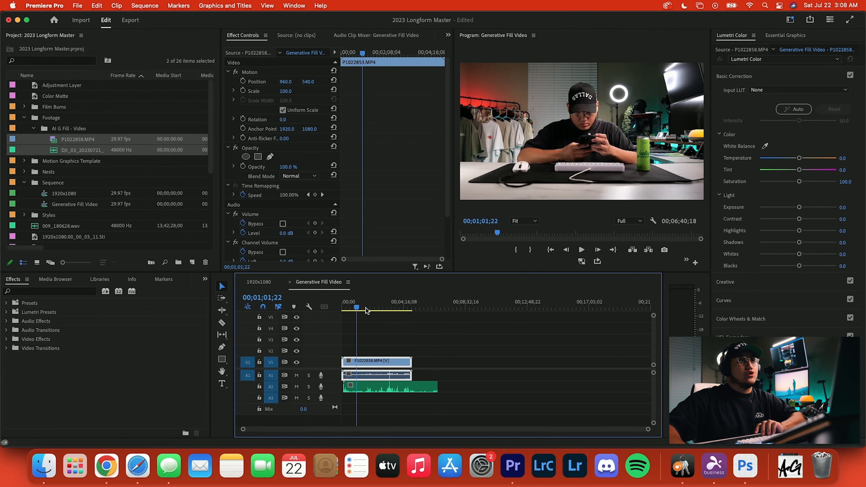
# - Move the playhead to 00;04;27;21 where the person gestures over the desk
pyautogui.click(379, 309)
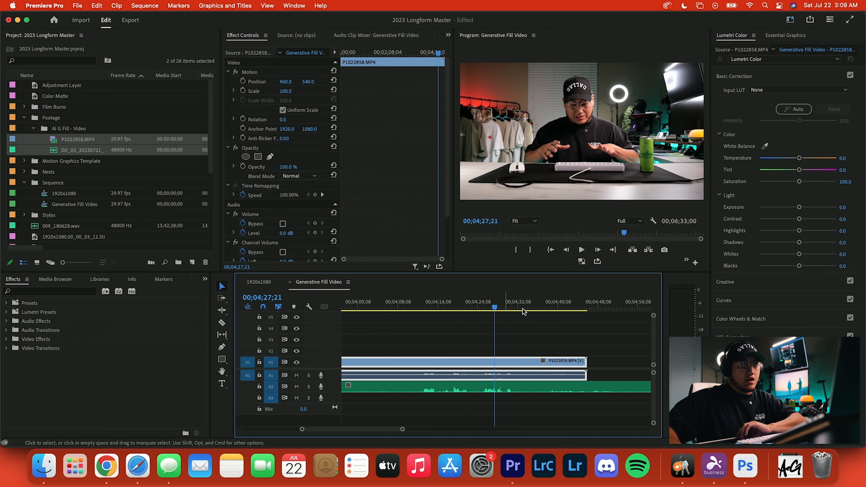
pyautogui.moveTo(664, 251)
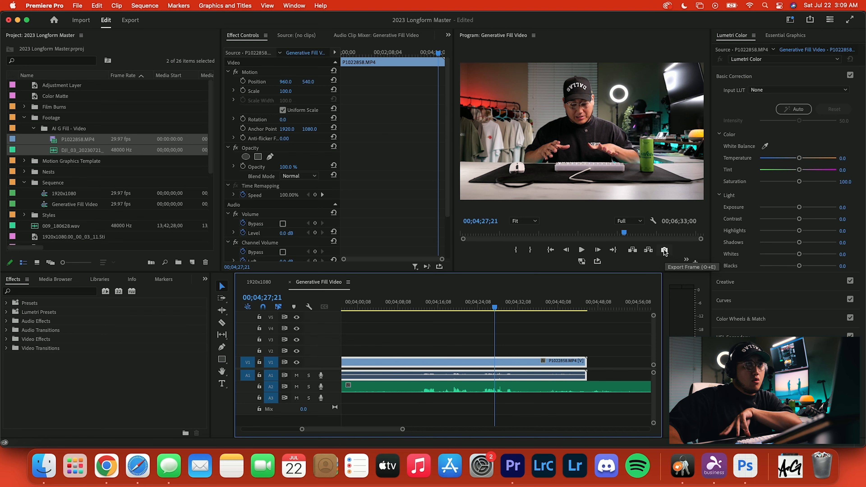
pyautogui.moveTo(665, 252)
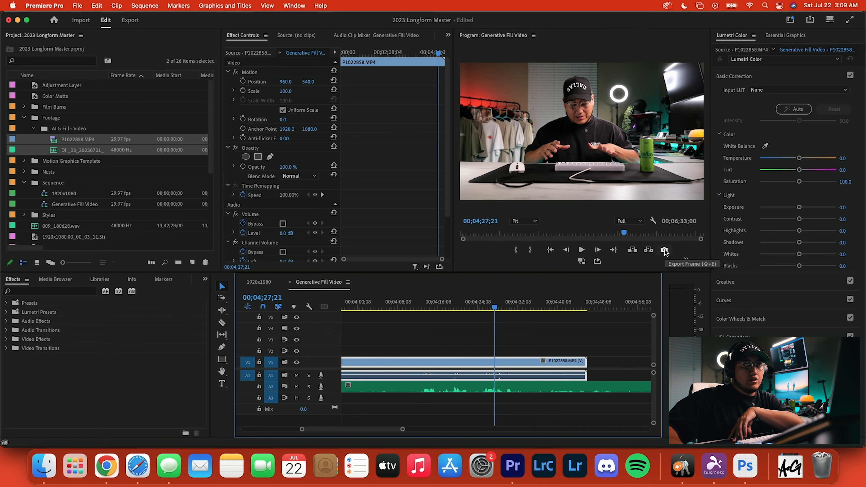
# - Export the frame at 00;04;27;21 as a still into the AI GF assets folder
pyautogui.click(664, 250)
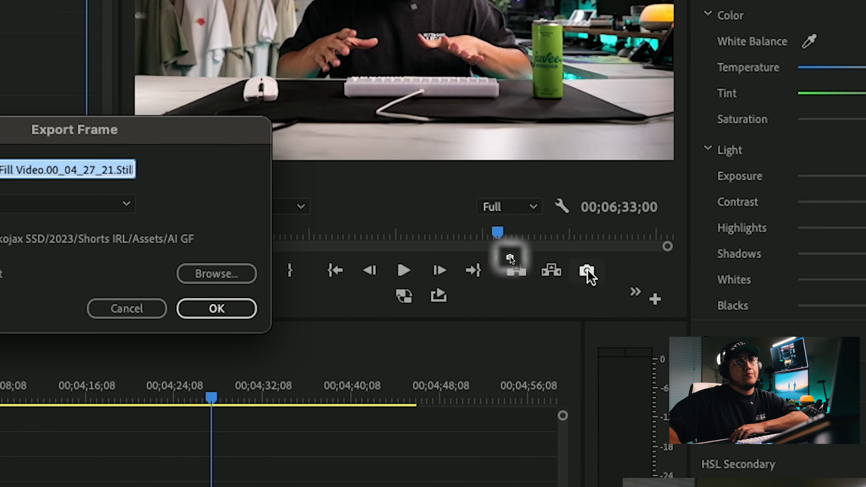
pyautogui.click(216, 273)
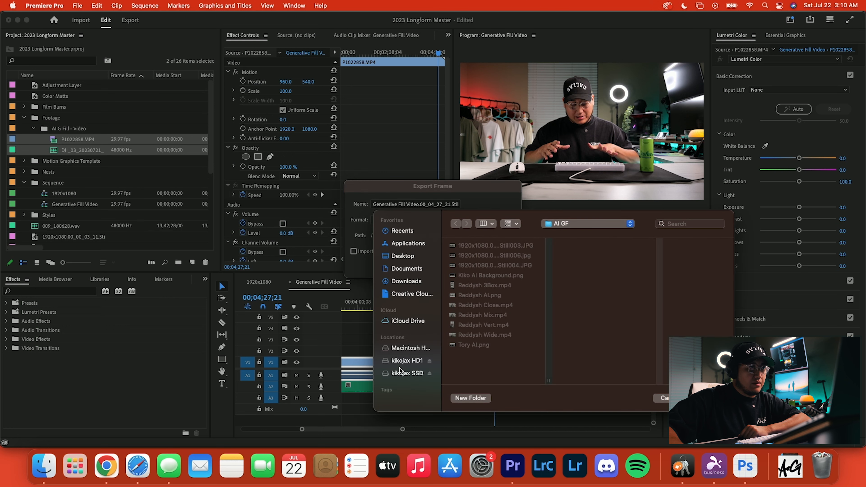
pyautogui.click(662, 398)
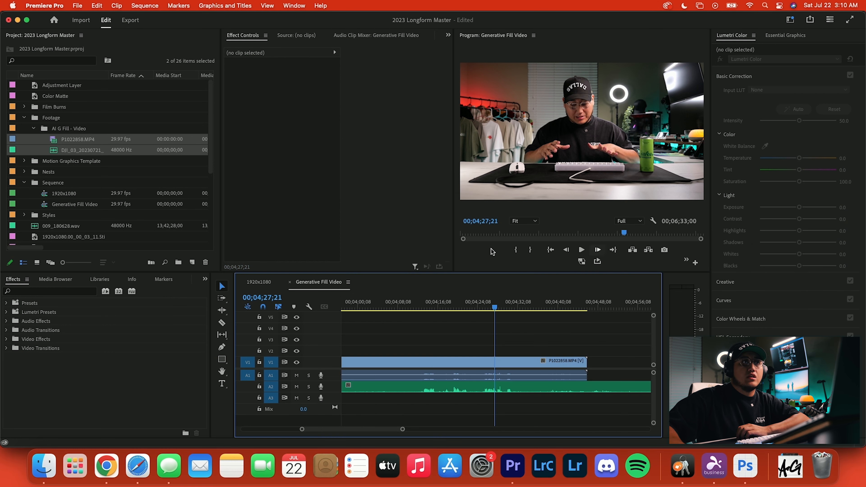
pyautogui.moveTo(695, 265)
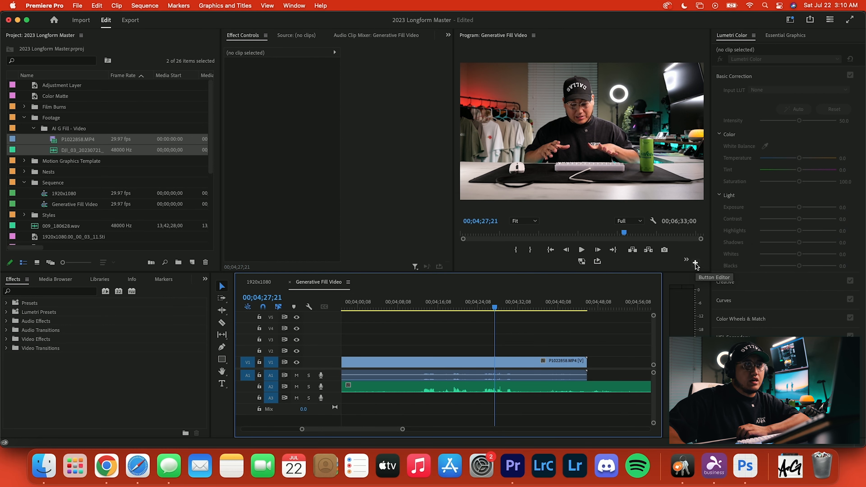
pyautogui.click(695, 263)
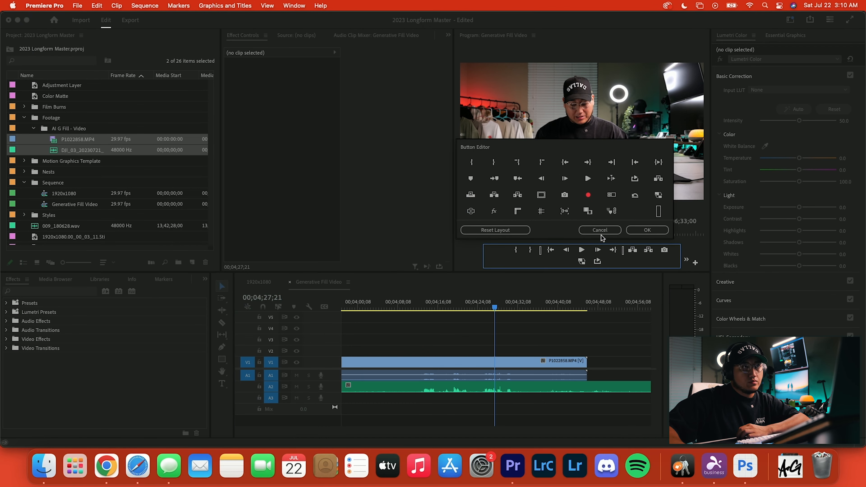
pyautogui.click(744, 466)
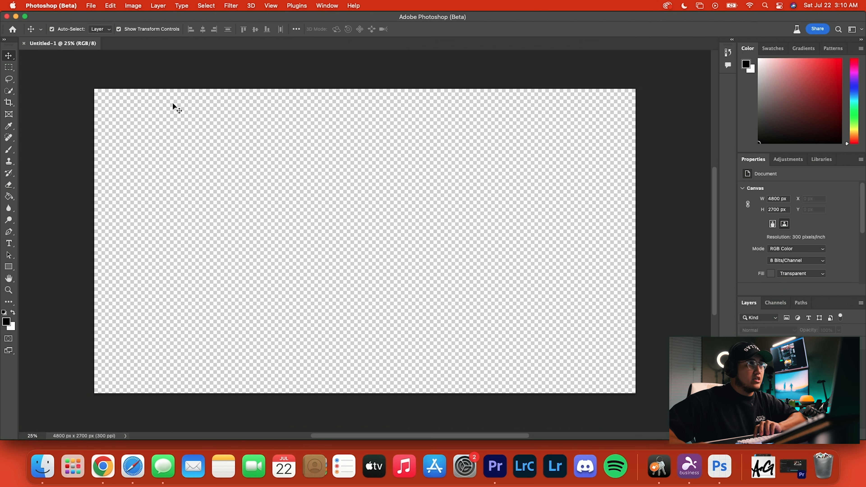
pyautogui.moveTo(231, 77)
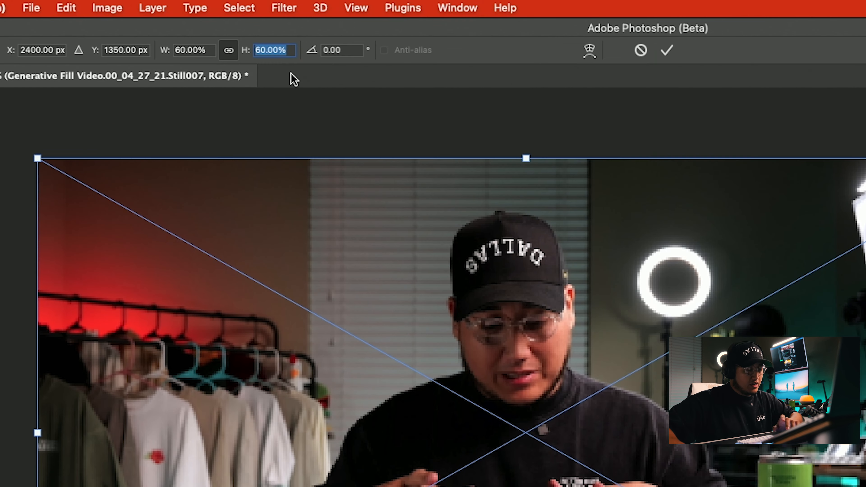
# - Scale the placed still down on the 4800x2700 transparent canvas, leaving space around it
pyautogui.write('45')
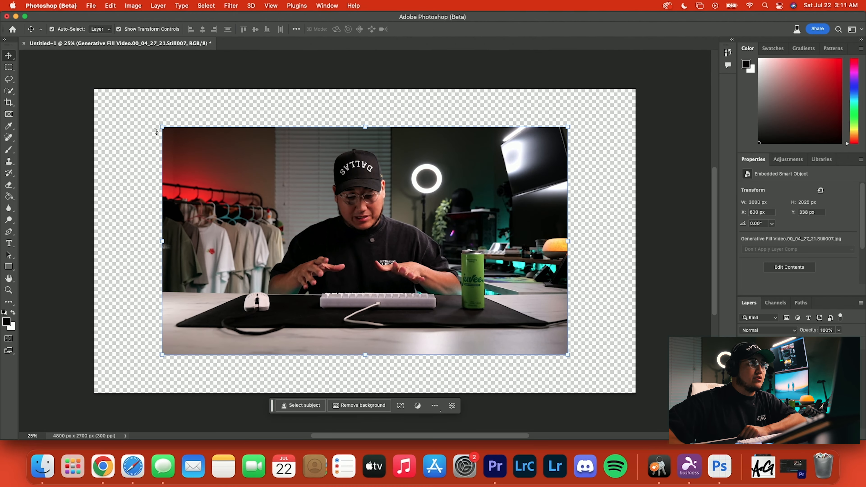
pyautogui.moveTo(638, 146)
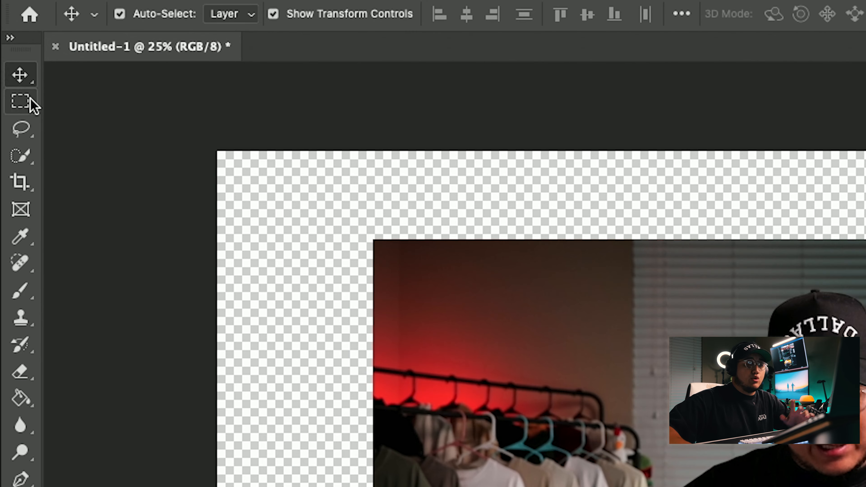
# - Generative-fill the top strip above the footage with no prompt and browse the three variations
pyautogui.click(20, 101)
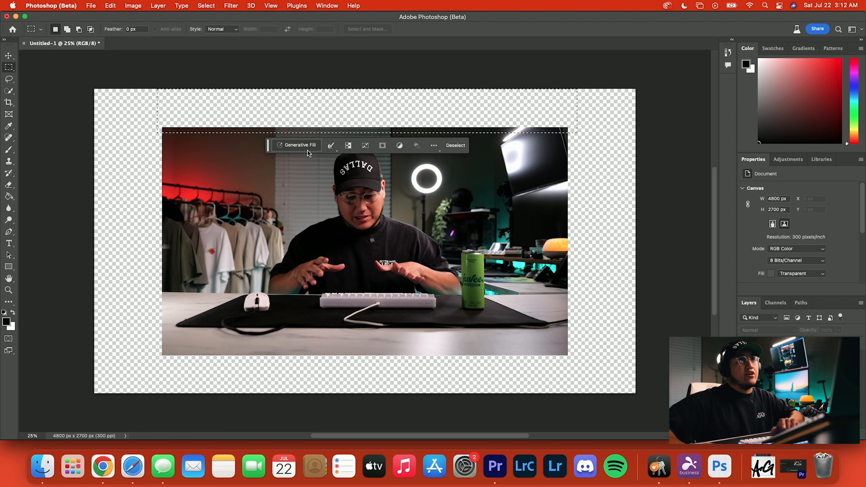
pyautogui.click(297, 145)
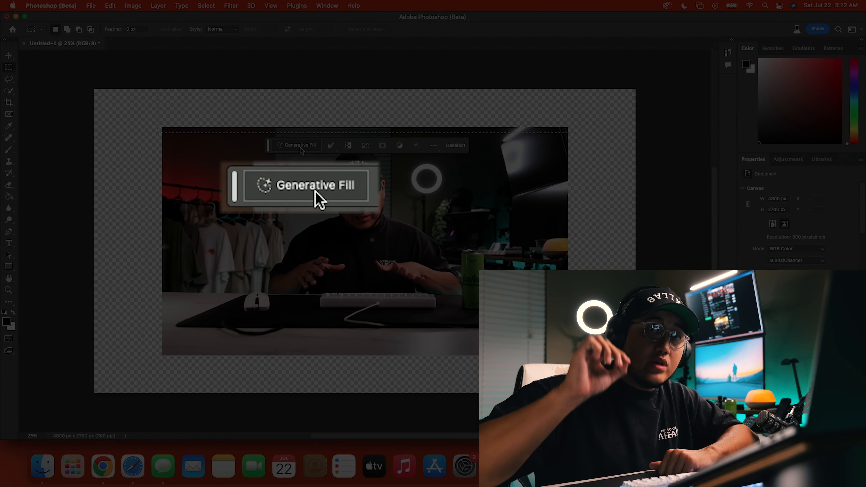
pyautogui.moveTo(296, 144)
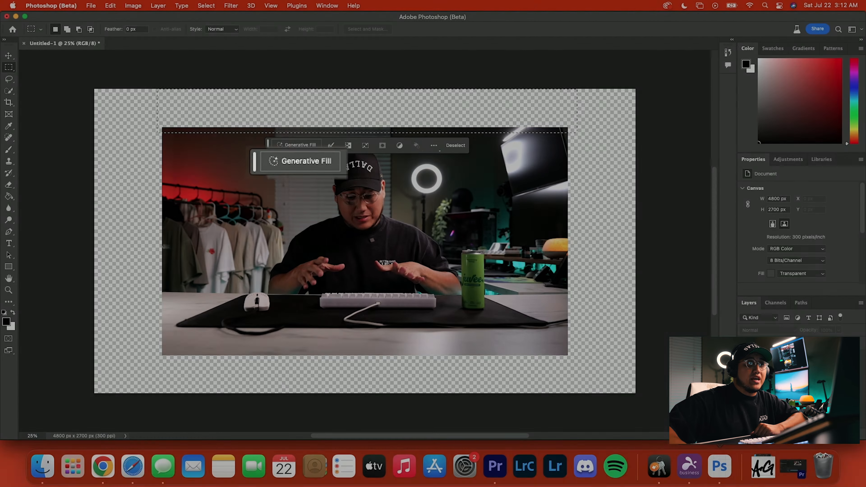
pyautogui.click(300, 160)
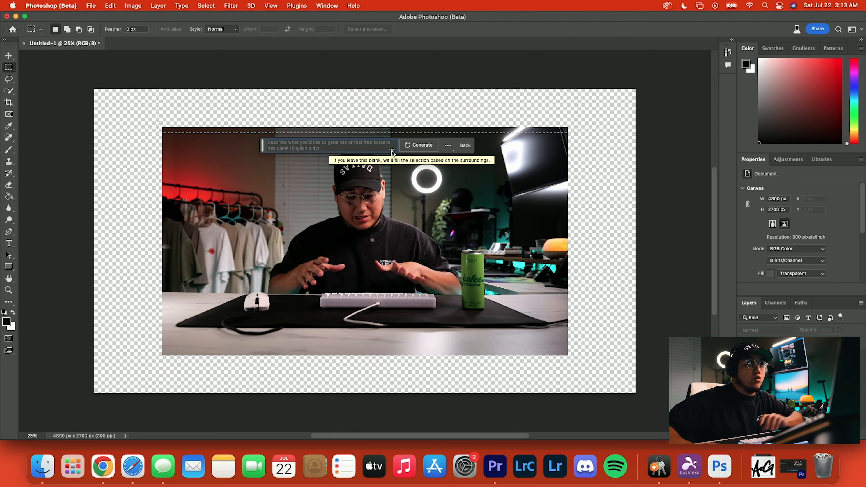
pyautogui.click(421, 145)
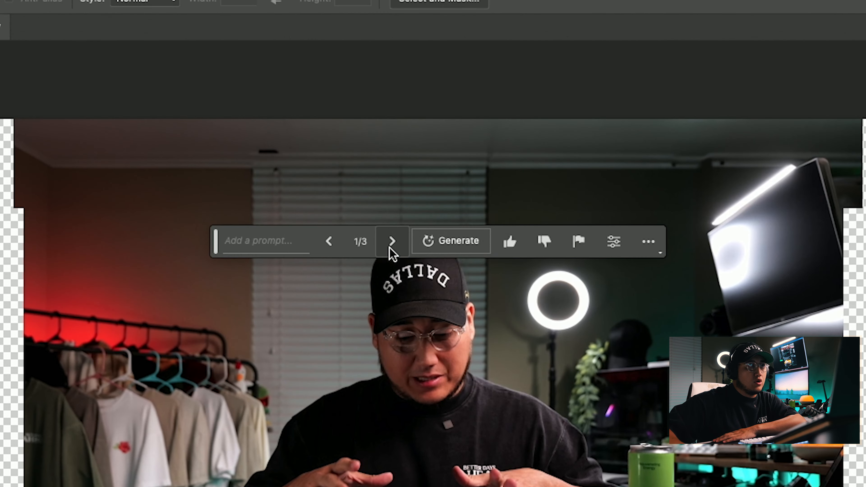
pyautogui.click(392, 241)
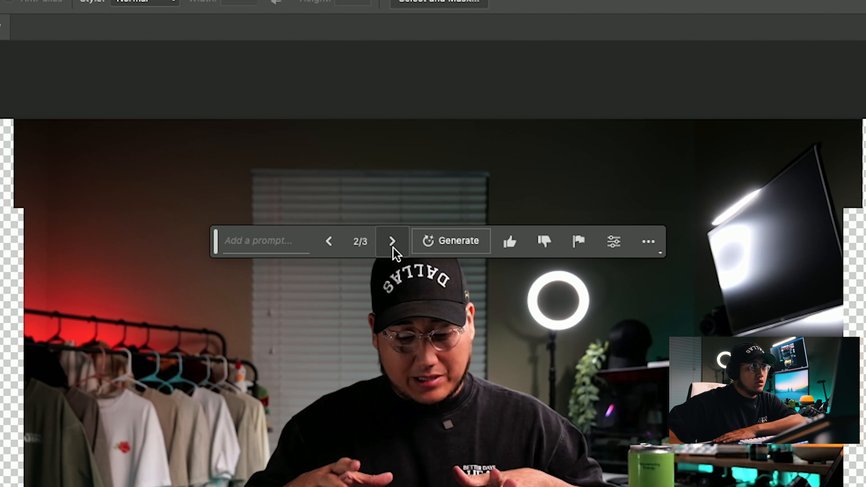
pyautogui.click(391, 242)
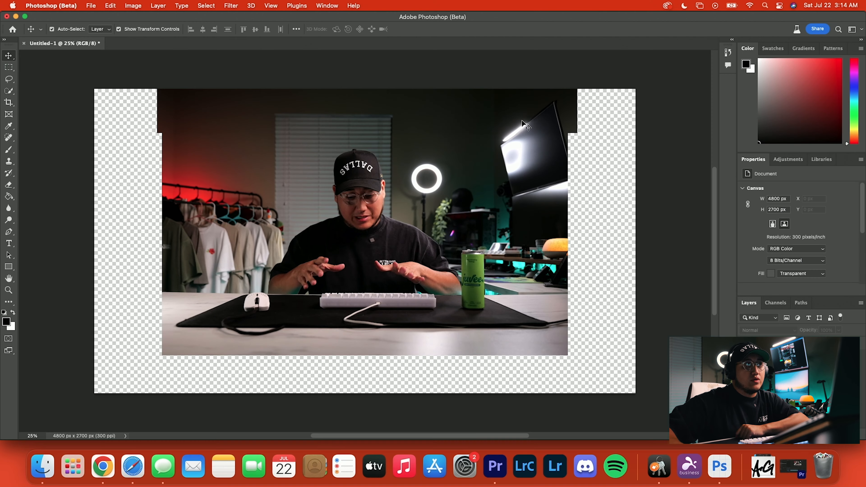
pyautogui.moveTo(294, 126)
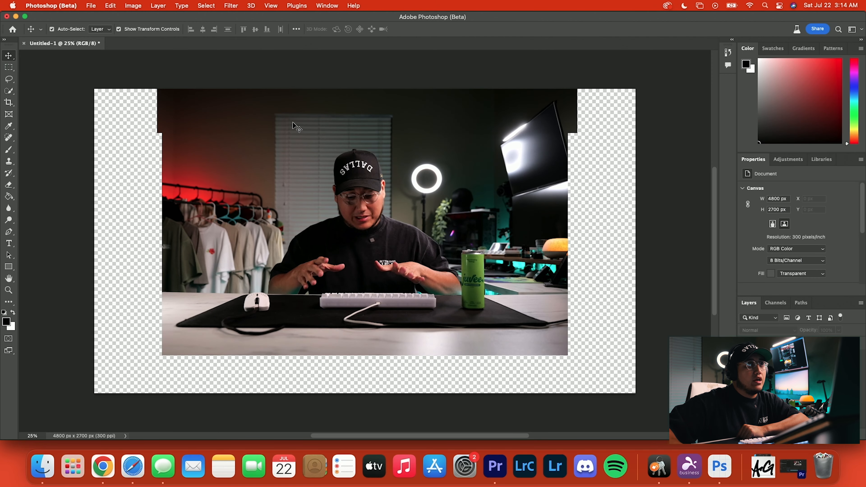
pyautogui.moveTo(365, 112)
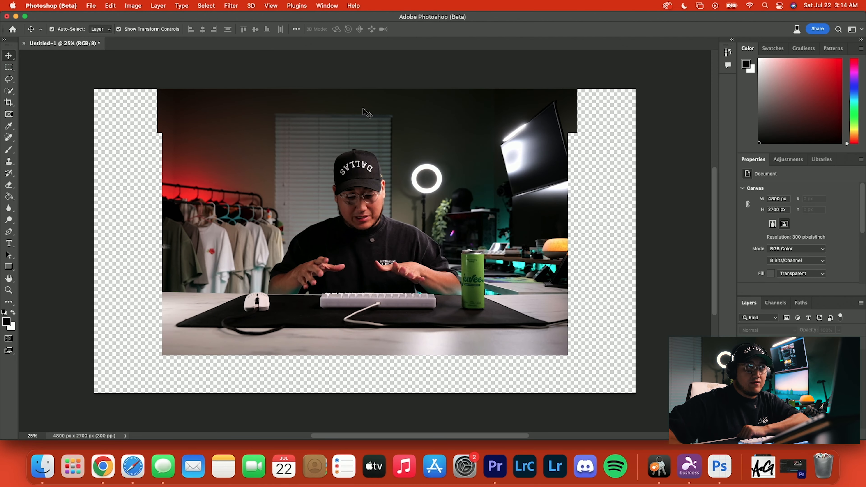
pyautogui.moveTo(458, 116)
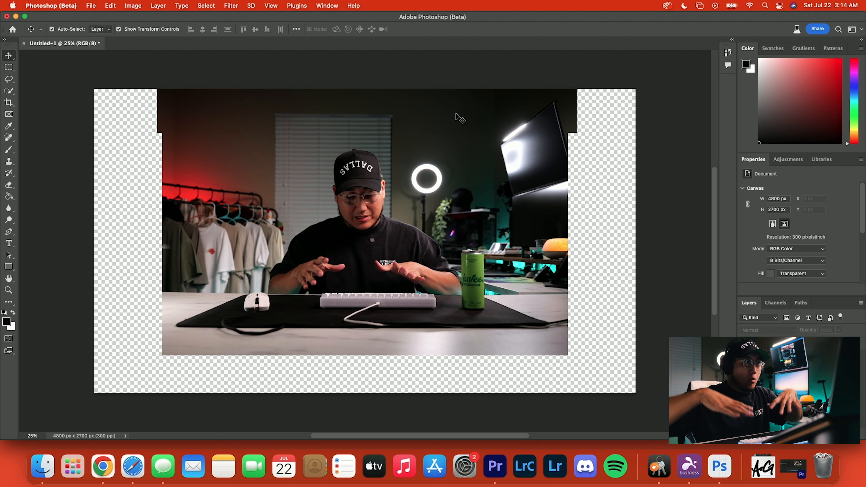
# - Generative-fill the right-side selection around the footage and cycle through its variations
pyautogui.click(9, 66)
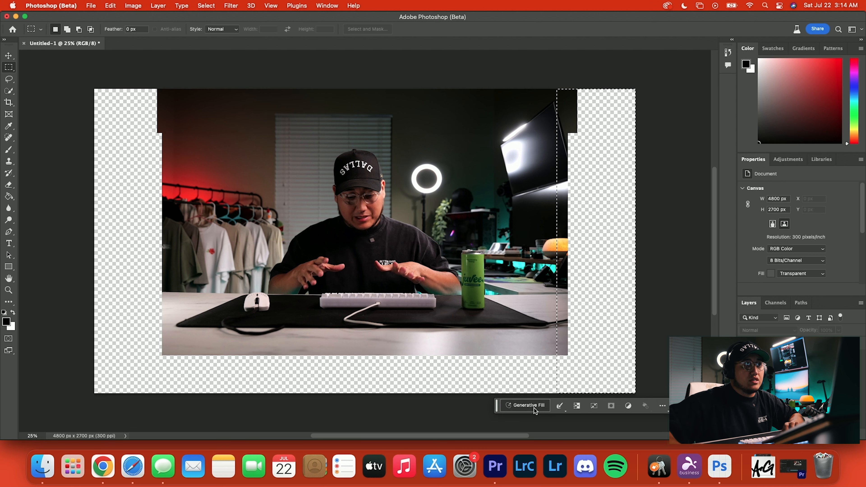
pyautogui.click(524, 405)
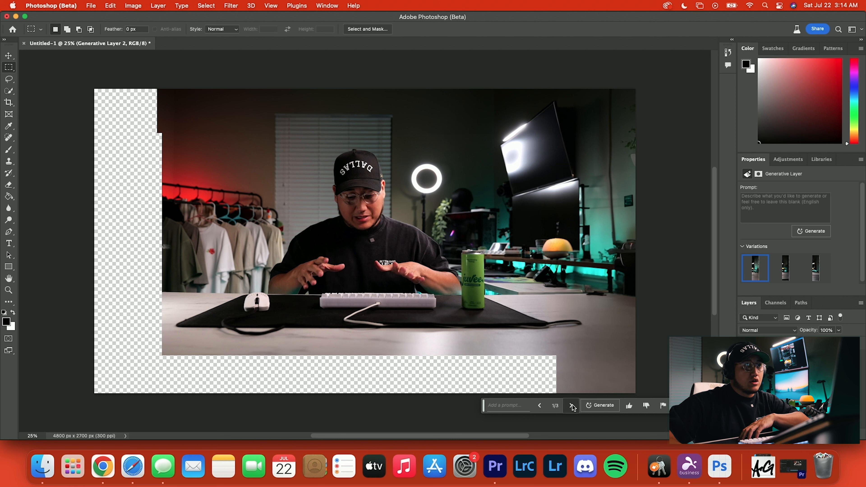
pyautogui.click(571, 405)
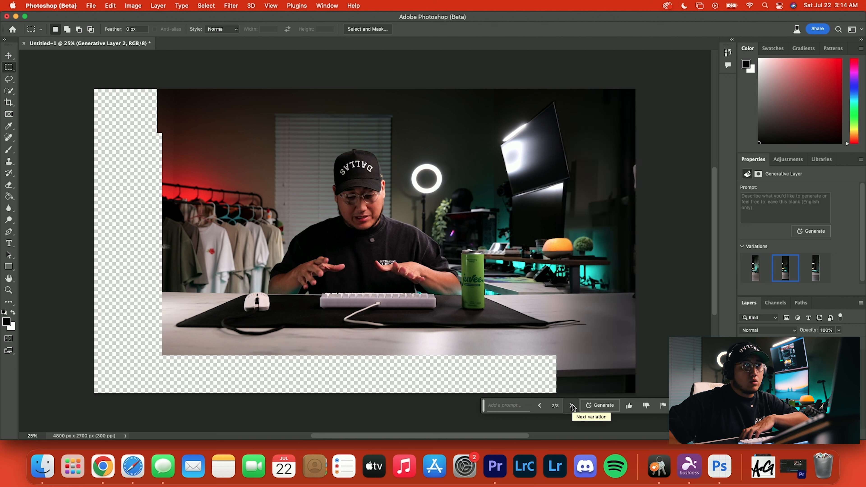
pyautogui.click(571, 405)
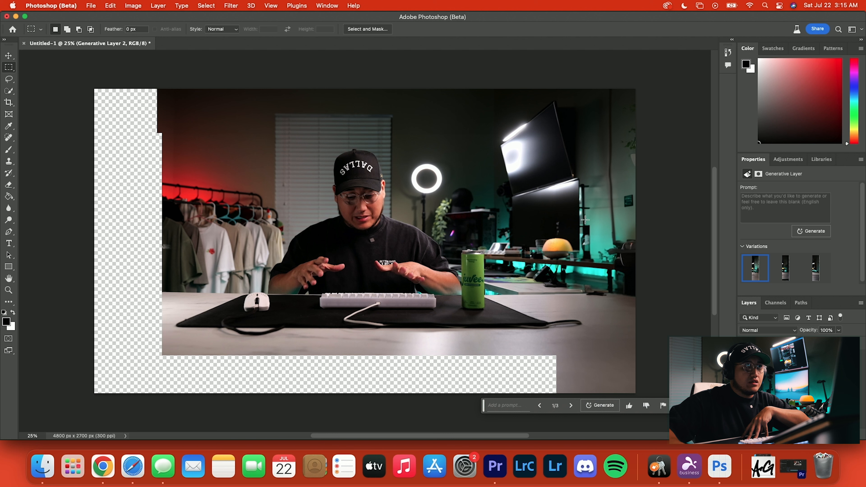
pyautogui.moveTo(598, 288)
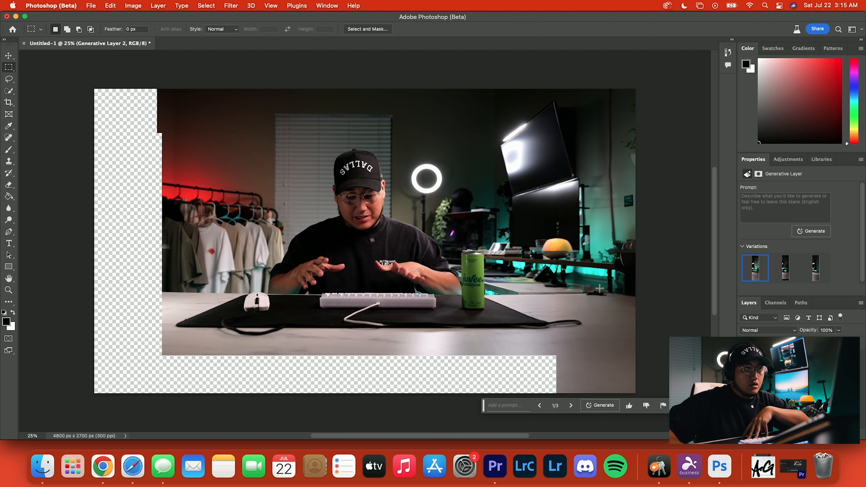
pyautogui.moveTo(635, 157)
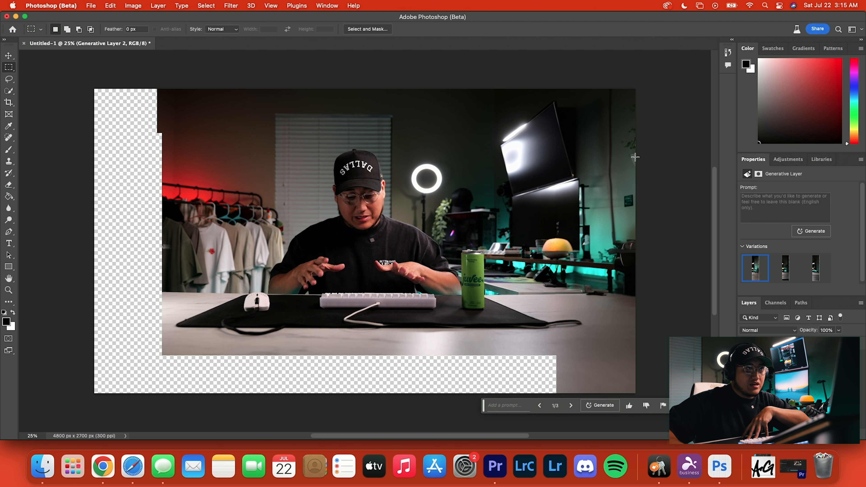
pyautogui.moveTo(563, 320)
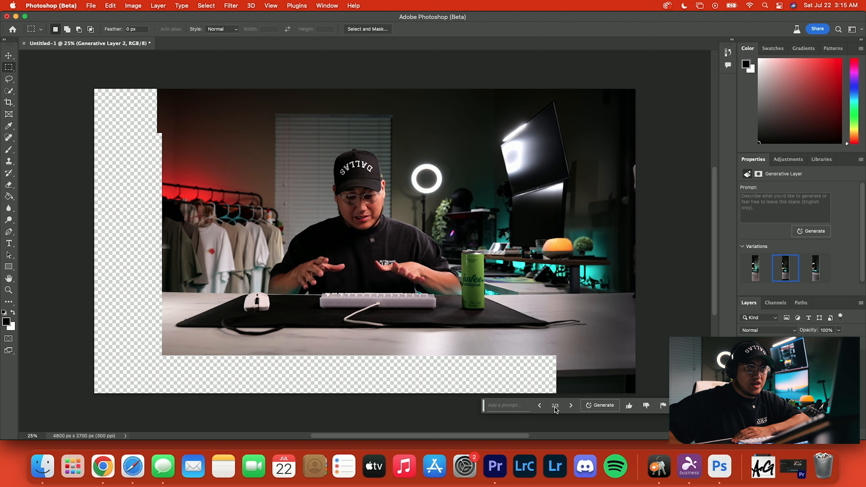
pyautogui.click(570, 405)
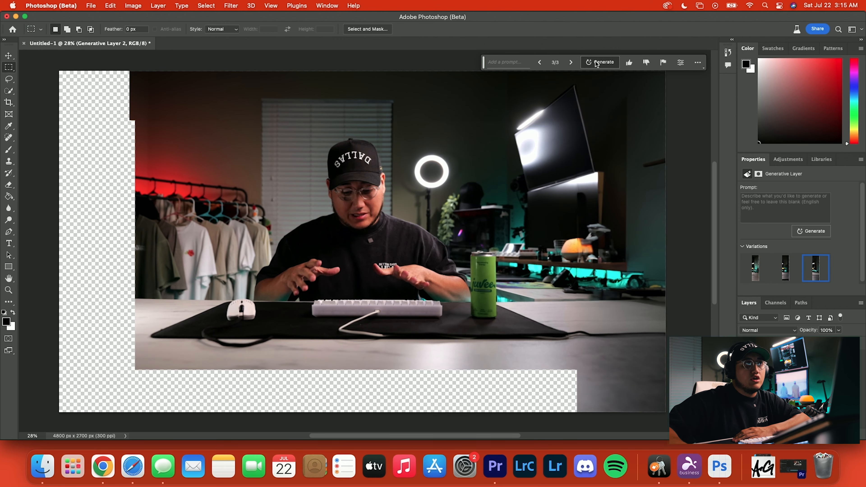
# - Generate a fresh batch of fill variations for the background and review them
pyautogui.click(600, 62)
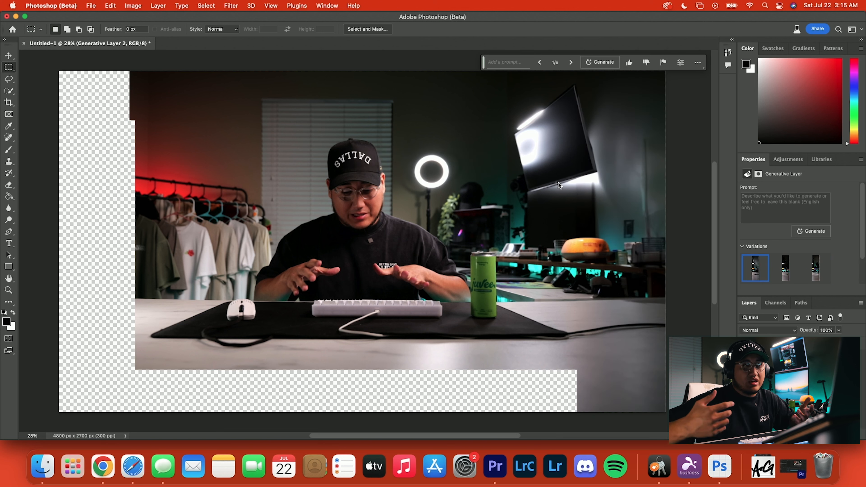
pyautogui.click(603, 61)
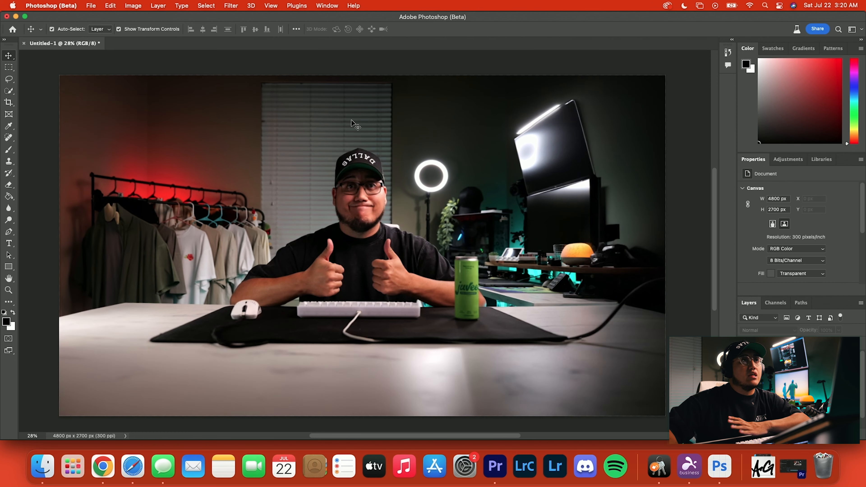
pyautogui.moveTo(577, 253)
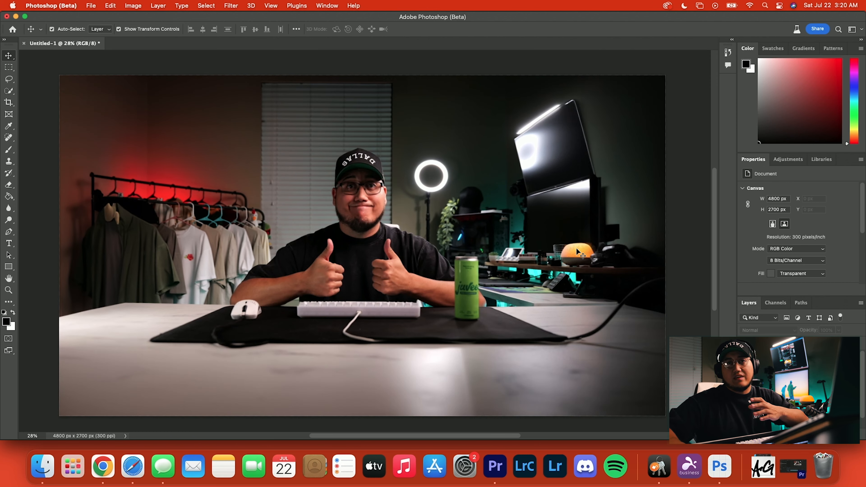
pyautogui.moveTo(581, 292)
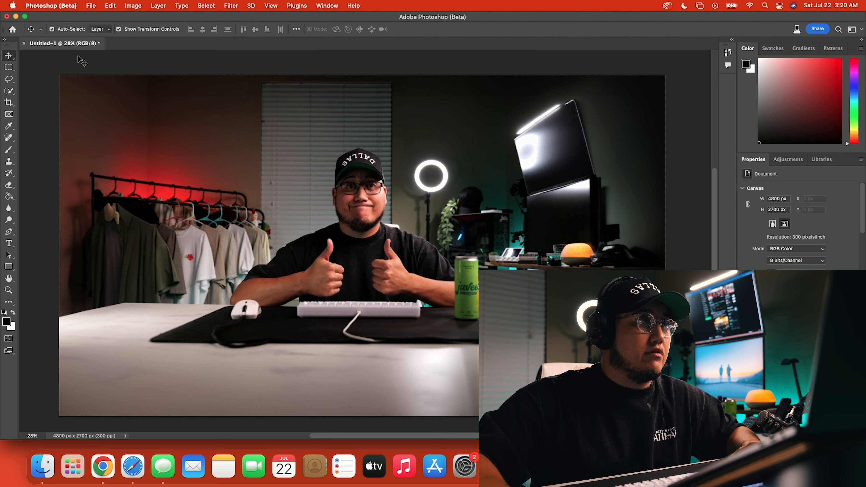
pyautogui.click(494, 466)
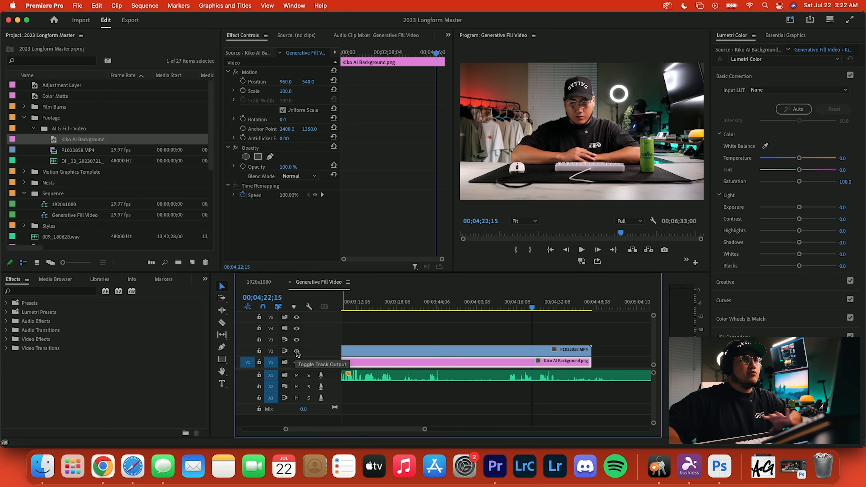
# - Select the P1022858 footage clip on V2 above the Kiko AI Background image
pyautogui.click(296, 351)
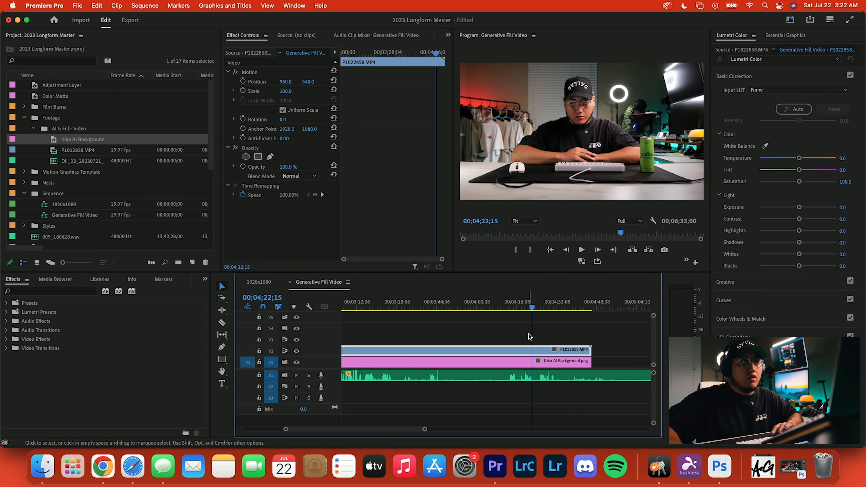
pyautogui.moveTo(494, 332)
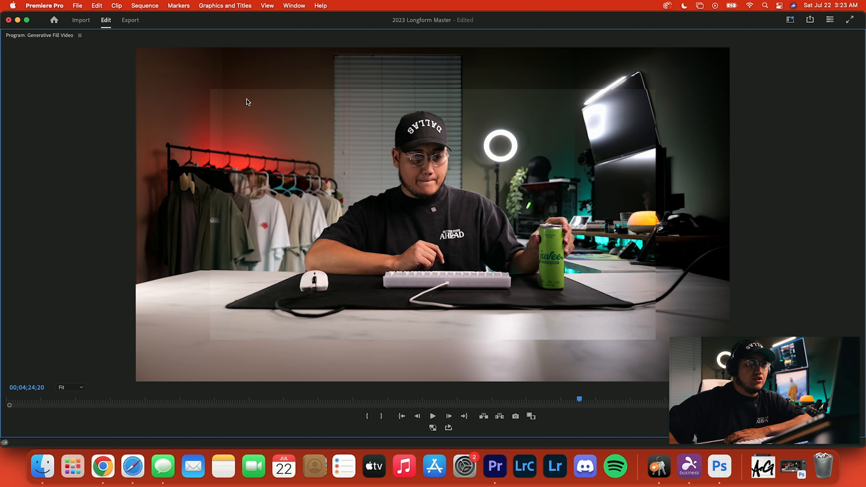
pyautogui.moveTo(640, 86)
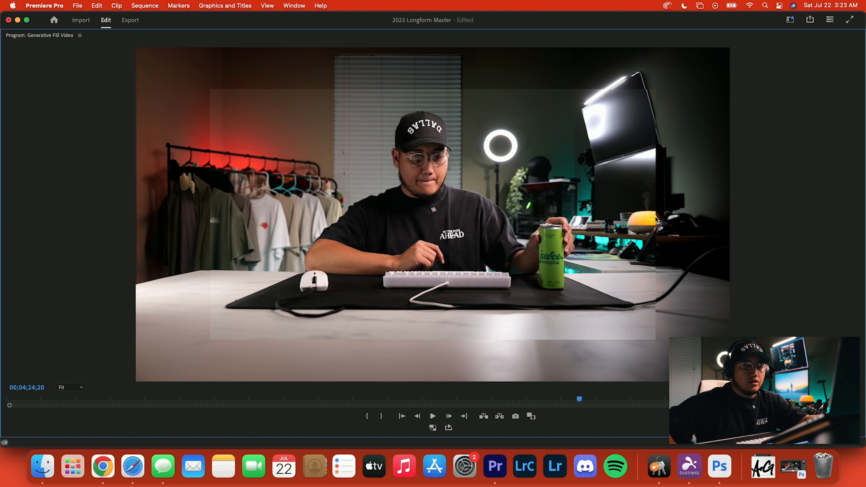
pyautogui.moveTo(179, 200)
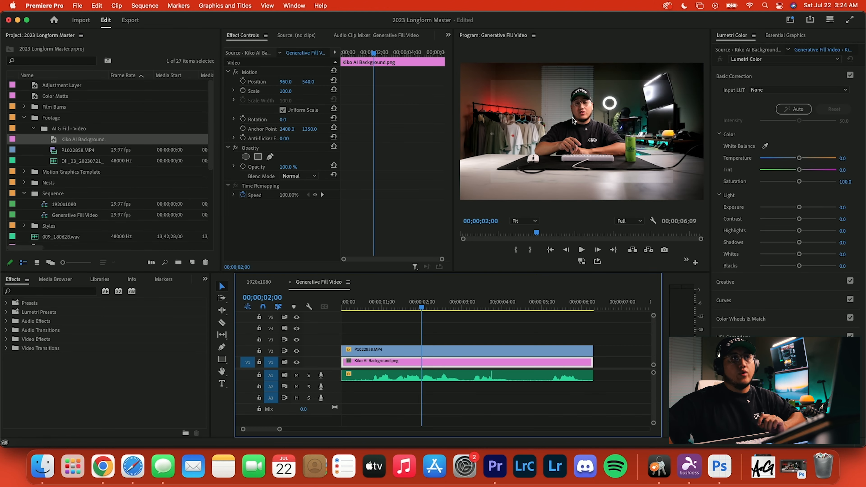
pyautogui.moveTo(462, 73)
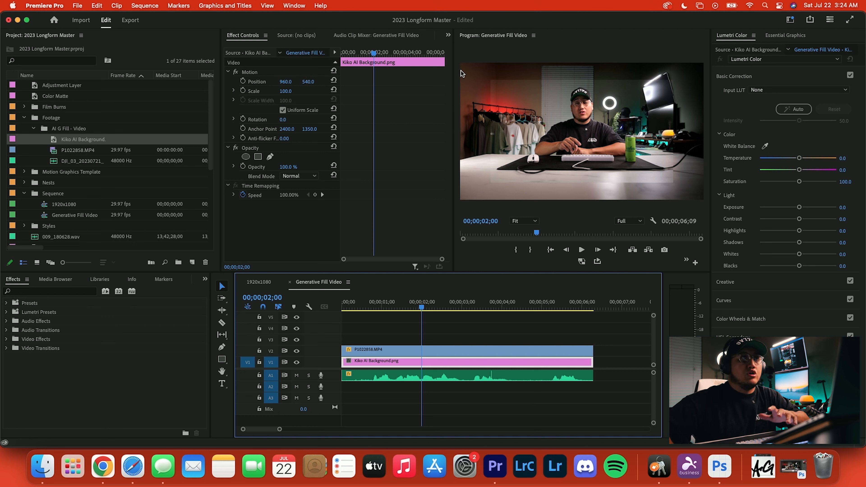
pyautogui.moveTo(501, 91)
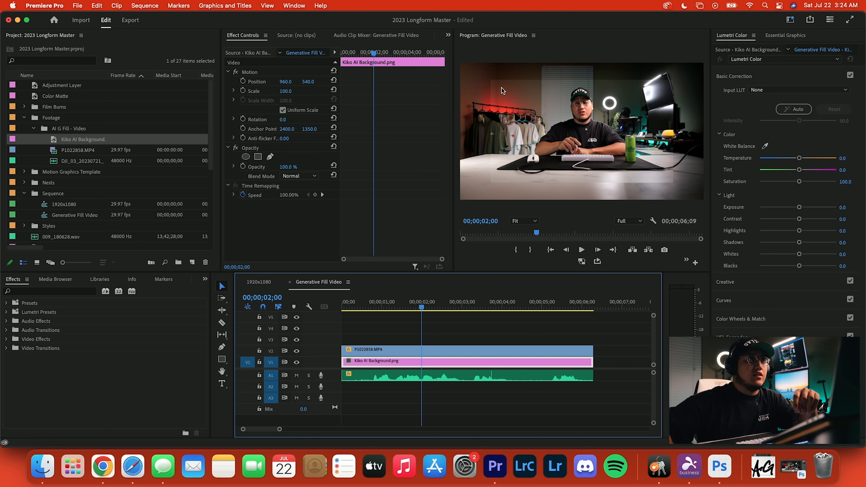
pyautogui.moveTo(692, 148)
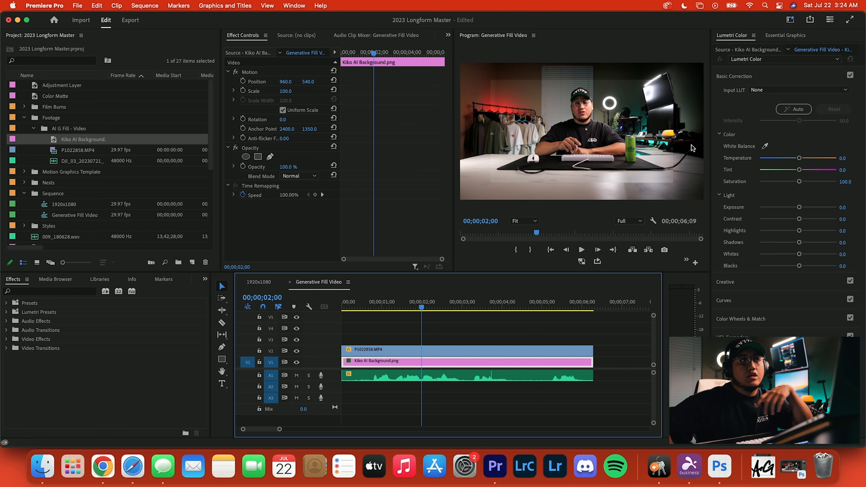
pyautogui.moveTo(290, 43)
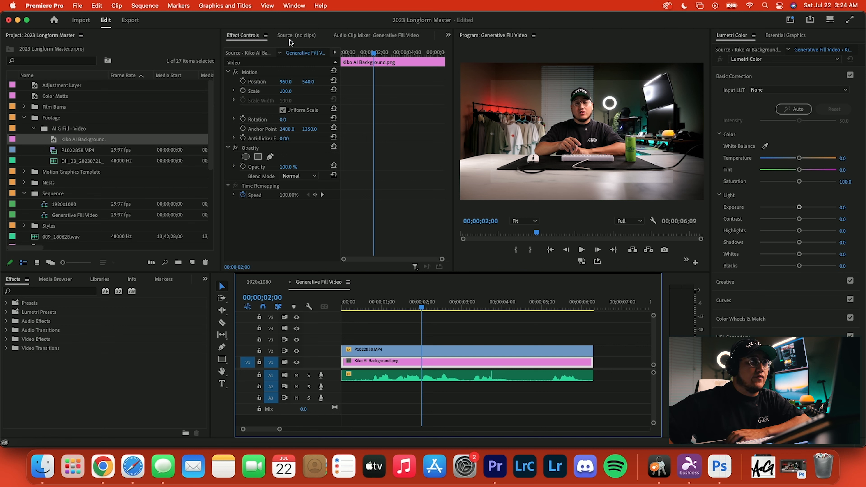
# - Show the History panel from the Window menu
pyautogui.click(294, 5)
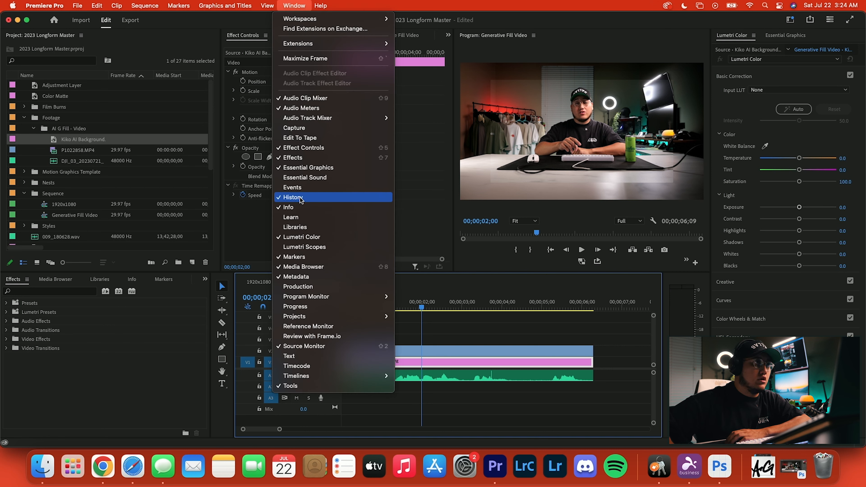
pyautogui.click(293, 197)
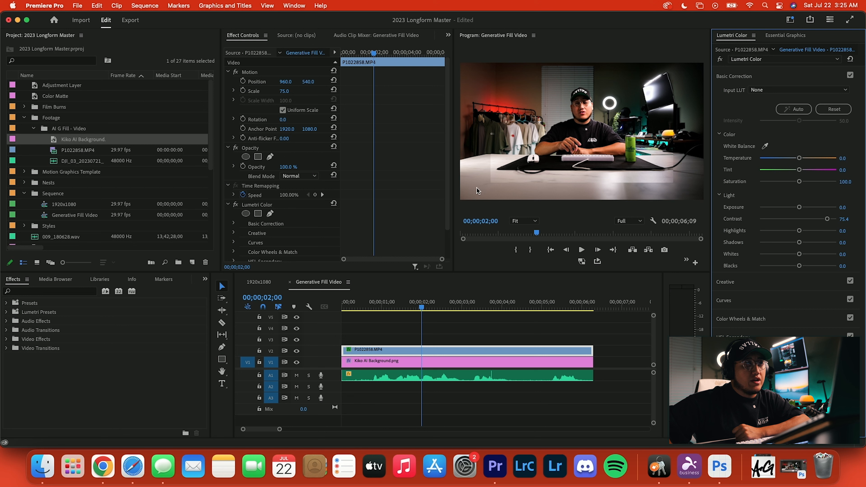
pyautogui.moveTo(479, 176)
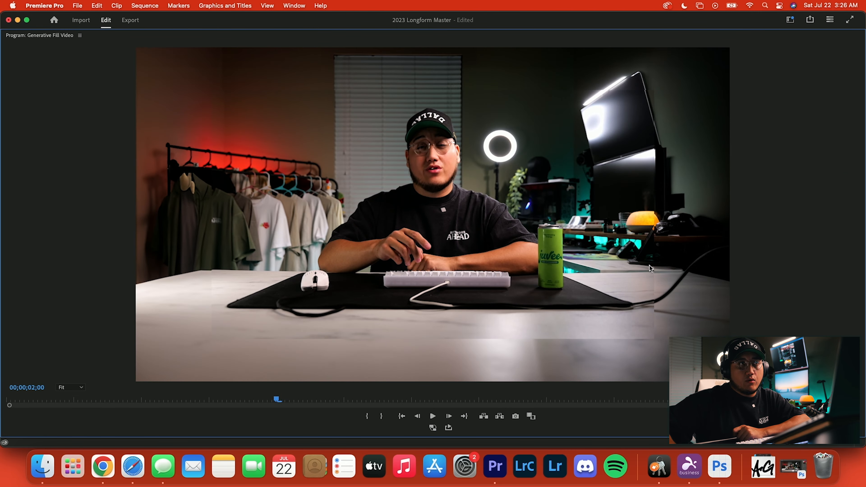
pyautogui.moveTo(646, 102)
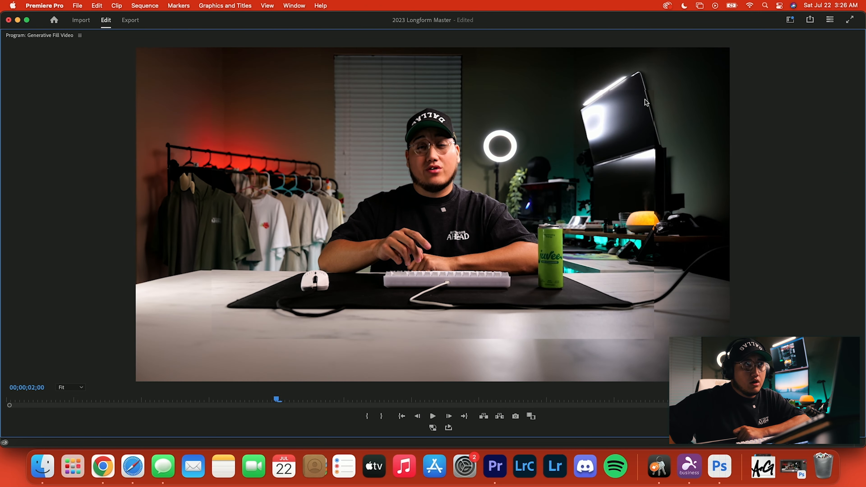
pyautogui.moveTo(661, 235)
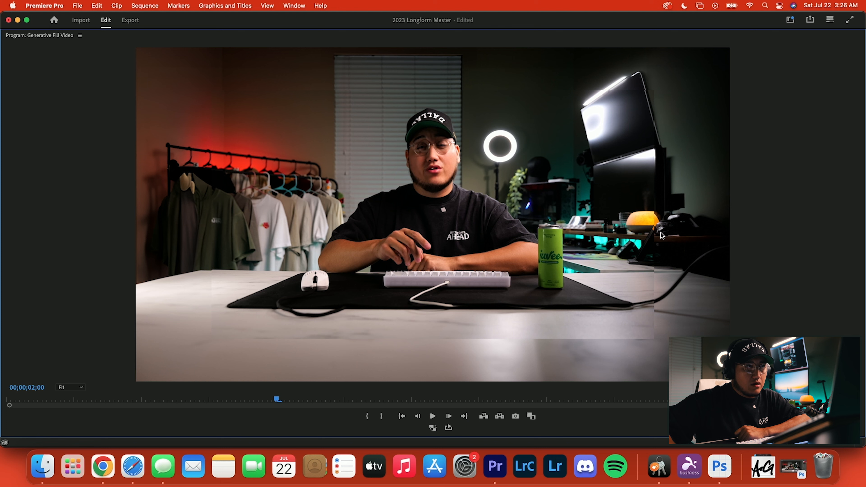
pyautogui.moveTo(335, 357)
pyautogui.write('crop')
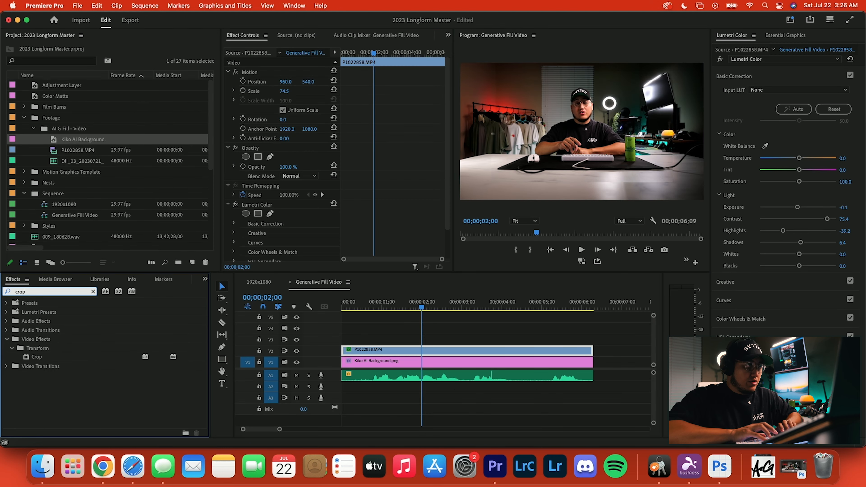
# - Apply the Crop effect to P1022858.MP4 and reach its edge settings in Effect Controls
pyautogui.click(36, 356)
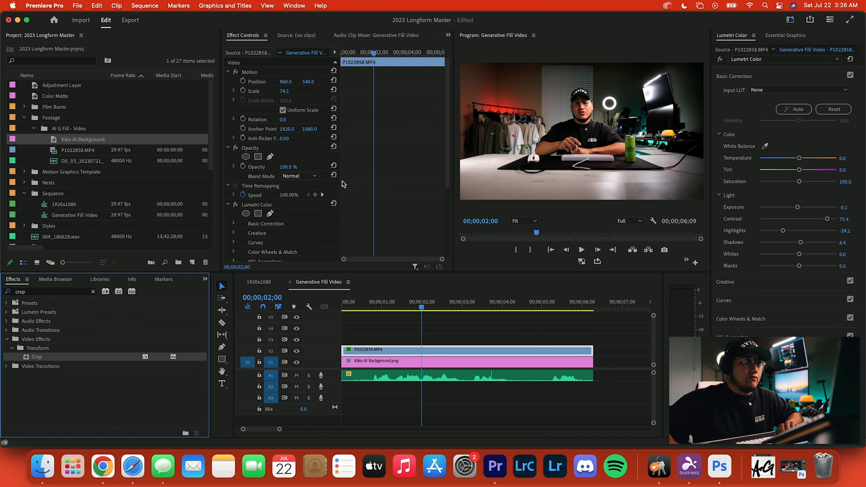
pyautogui.scroll(-3)
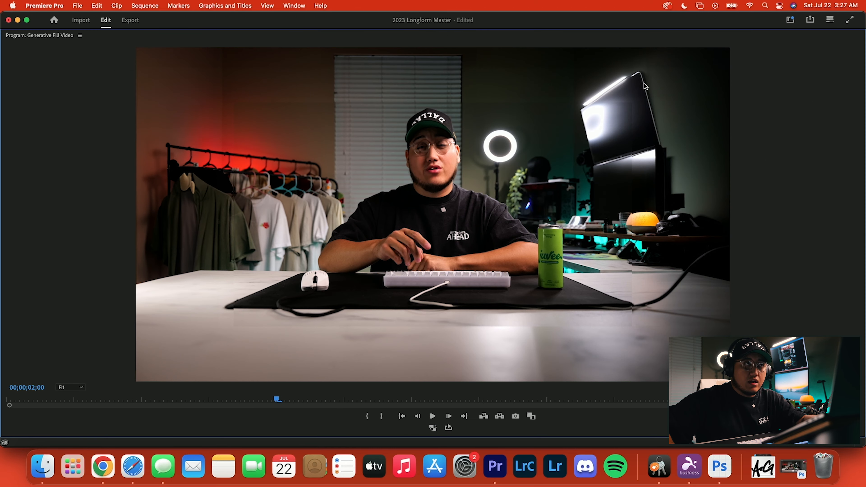
pyautogui.moveTo(664, 69)
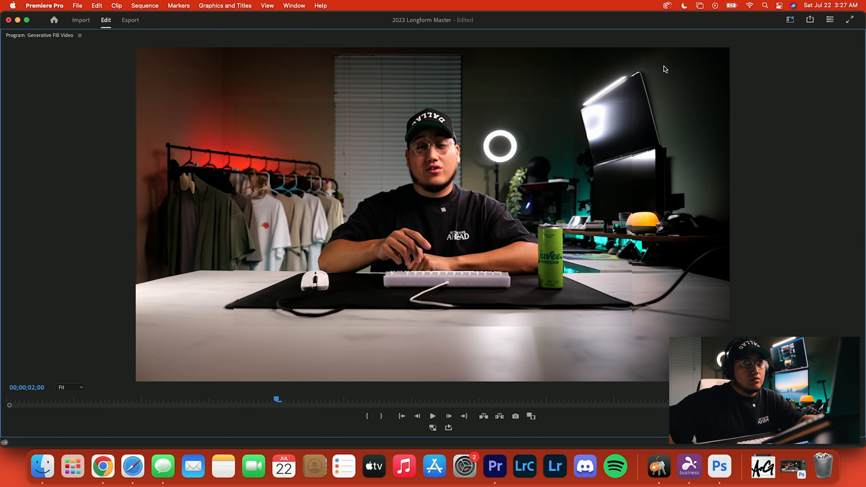
pyautogui.moveTo(640, 217)
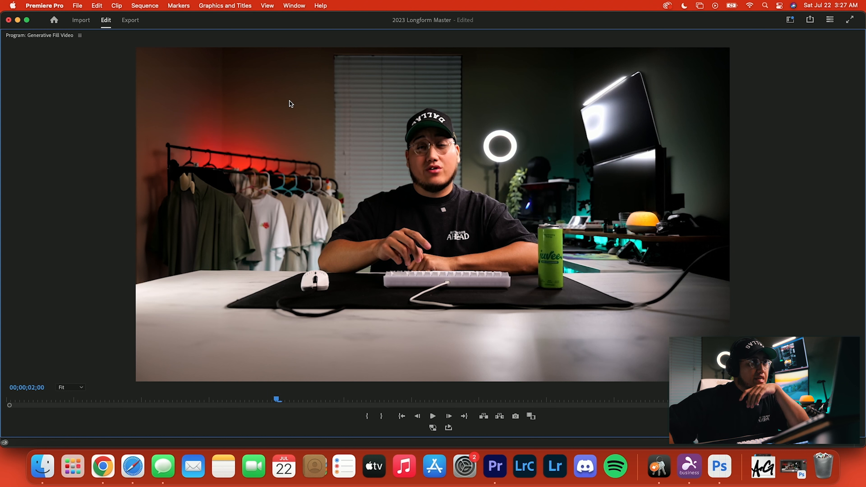
pyautogui.moveTo(367, 123)
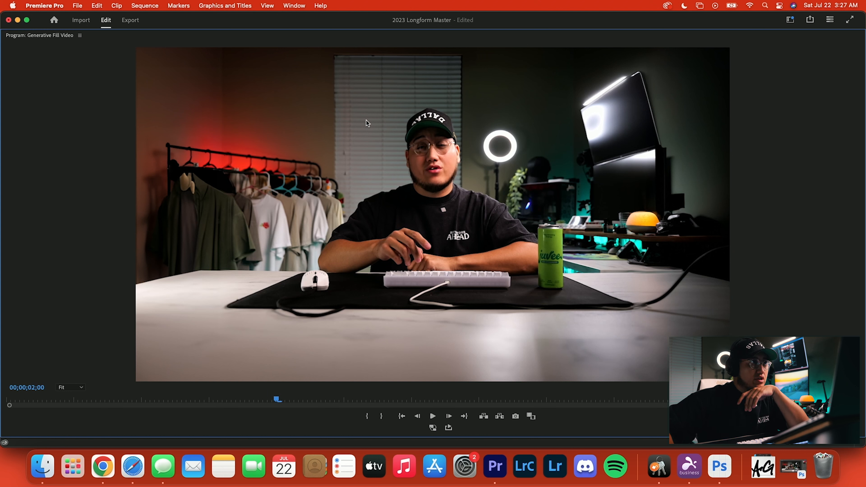
pyautogui.moveTo(326, 372)
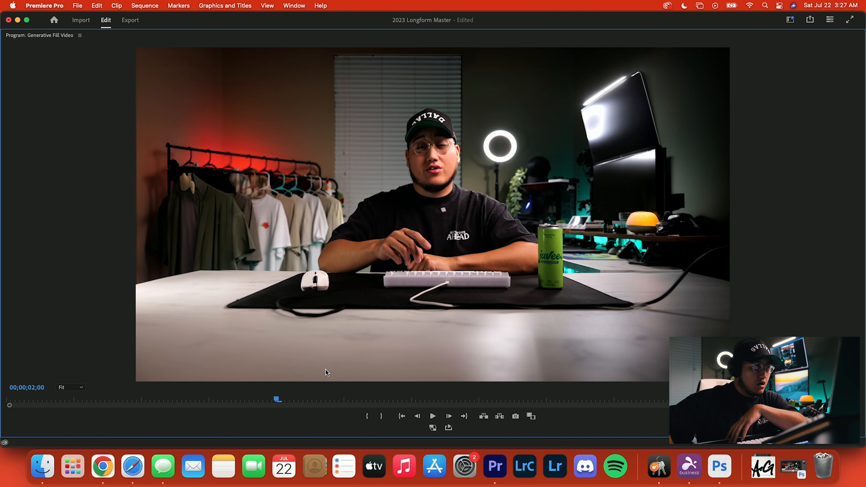
pyautogui.moveTo(593, 325)
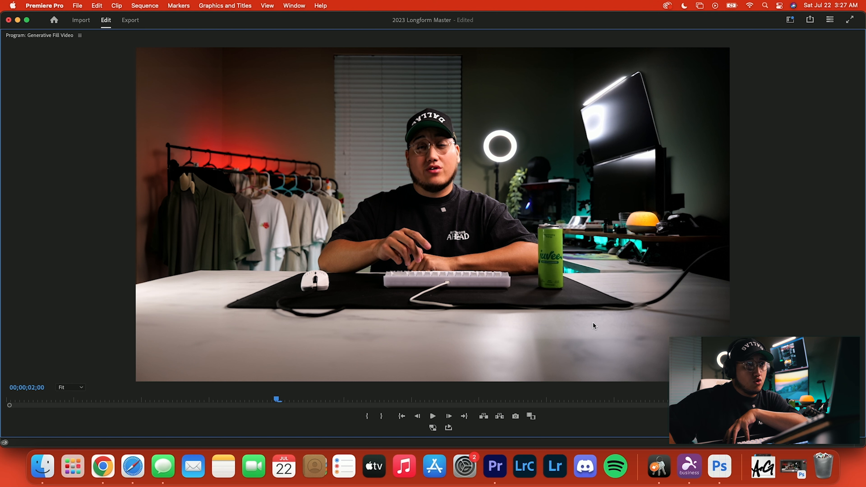
pyautogui.moveTo(157, 138)
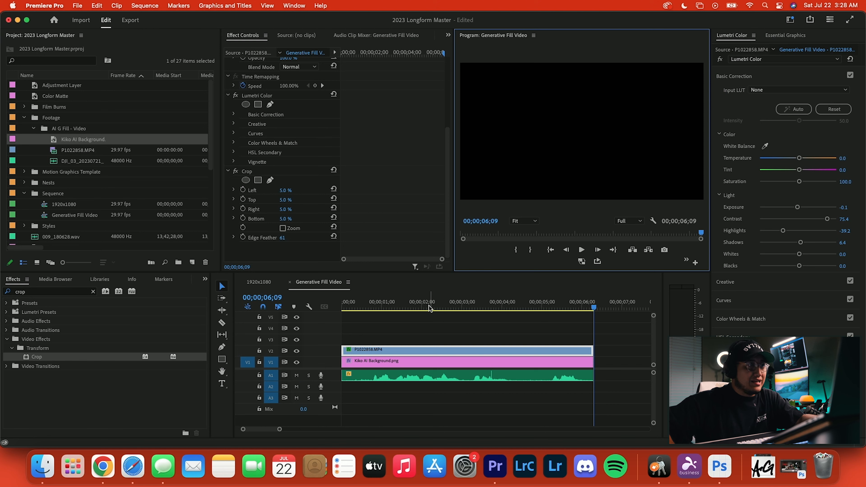
# - Jump to about two seconds in and bring up the Generative Fill Video sequence's options
pyautogui.click(438, 302)
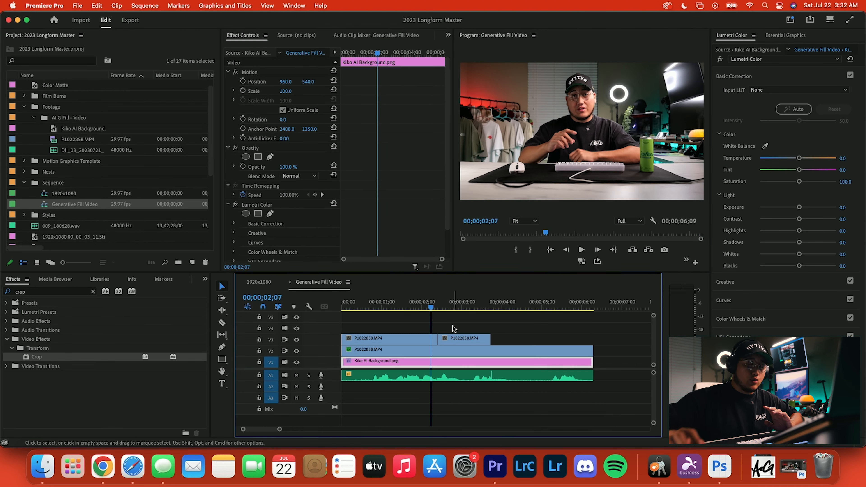
pyautogui.rightClick(75, 204)
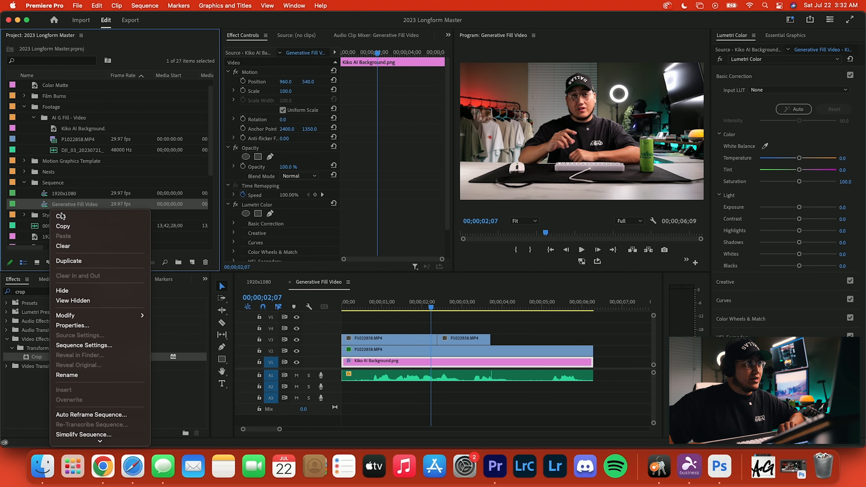